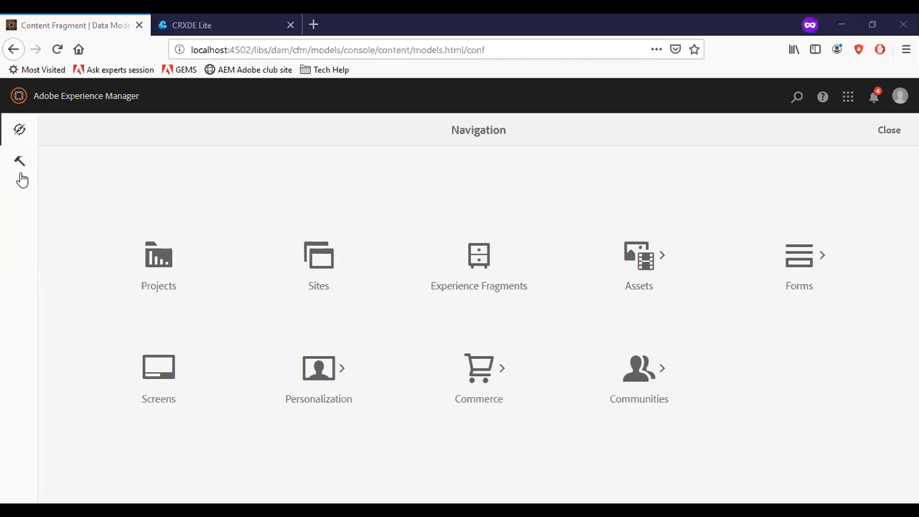
{"action": "mouse_move", "coordinate": [22, 169]}
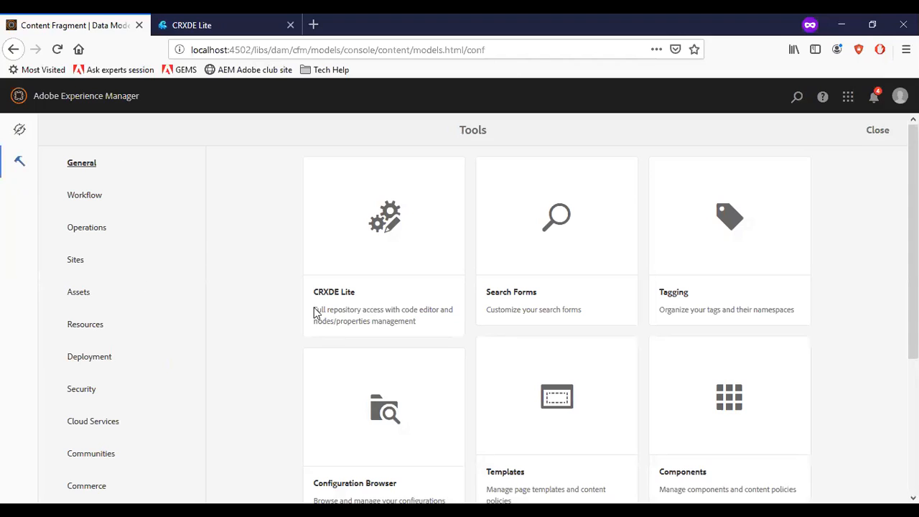
Step: Open the Configuration Browser from Tools > General
{"action": "left_click", "coordinate": [383, 407]}
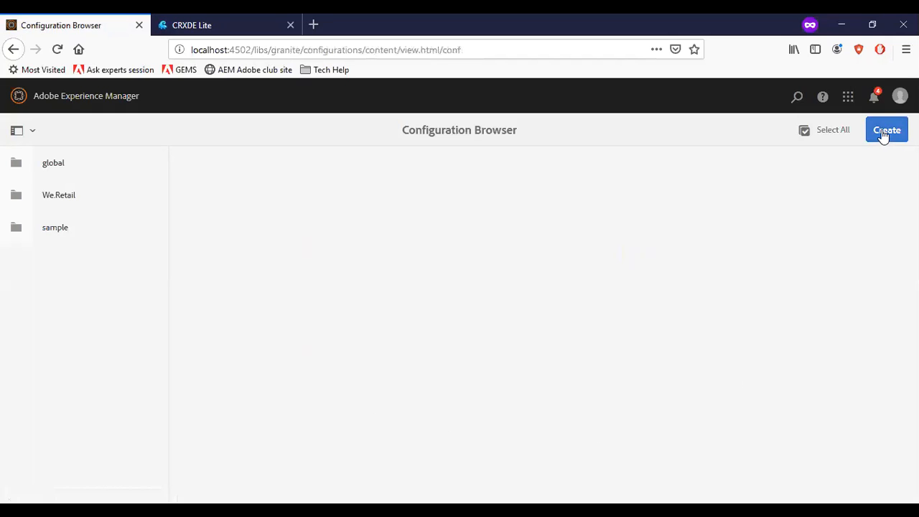
Step: Create a configuration titled 'mysite' with no feature options ticked
{"action": "left_click", "coordinate": [887, 130]}
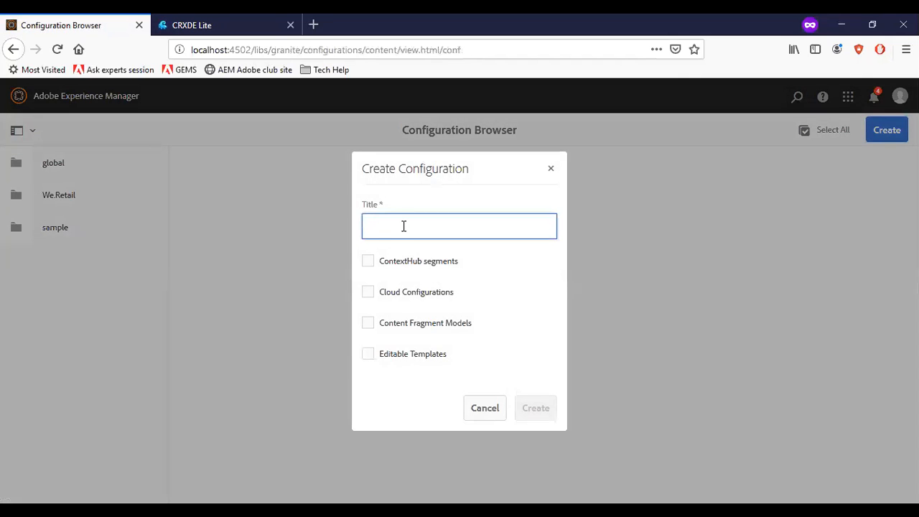
{"action": "type", "text": "mysite"}
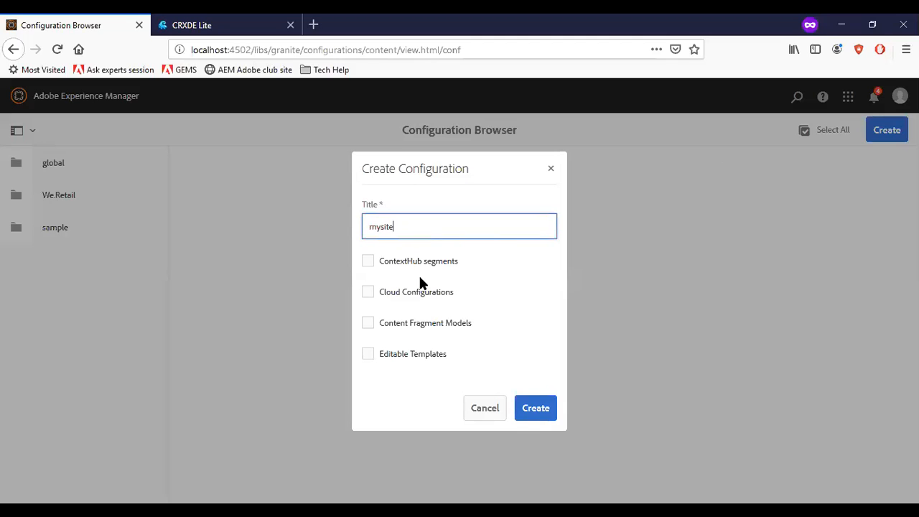
{"action": "mouse_move", "coordinate": [523, 341]}
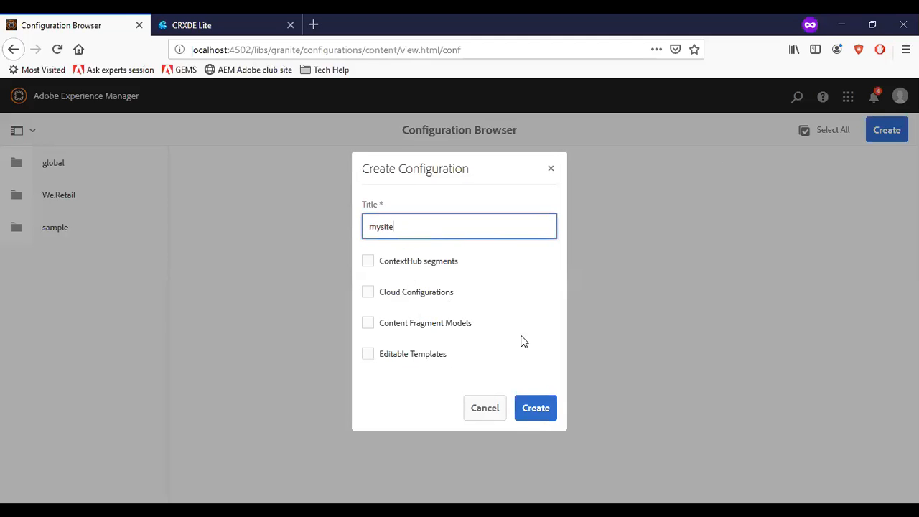
{"action": "left_click", "coordinate": [535, 407]}
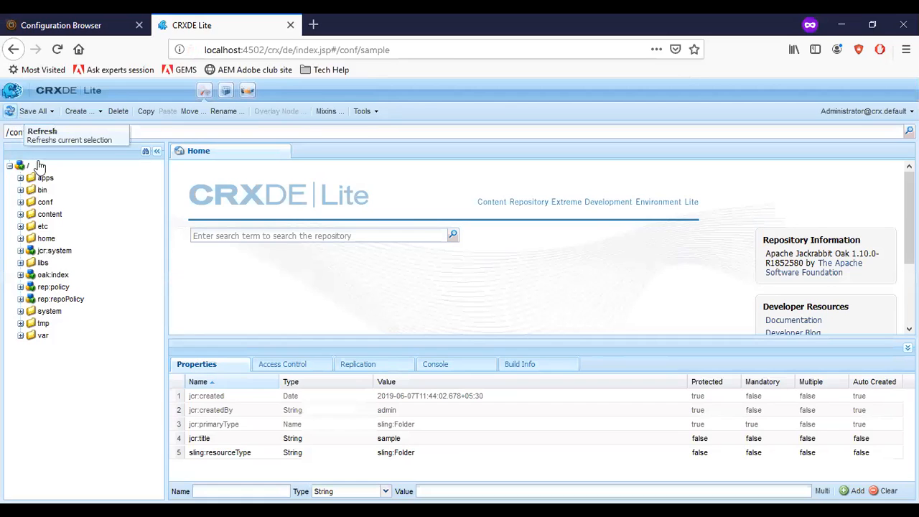
Step: Refresh CRXDE Lite to inspect mysite's empty settings node, then return to the Configuration Browser
{"action": "left_click", "coordinate": [21, 201]}
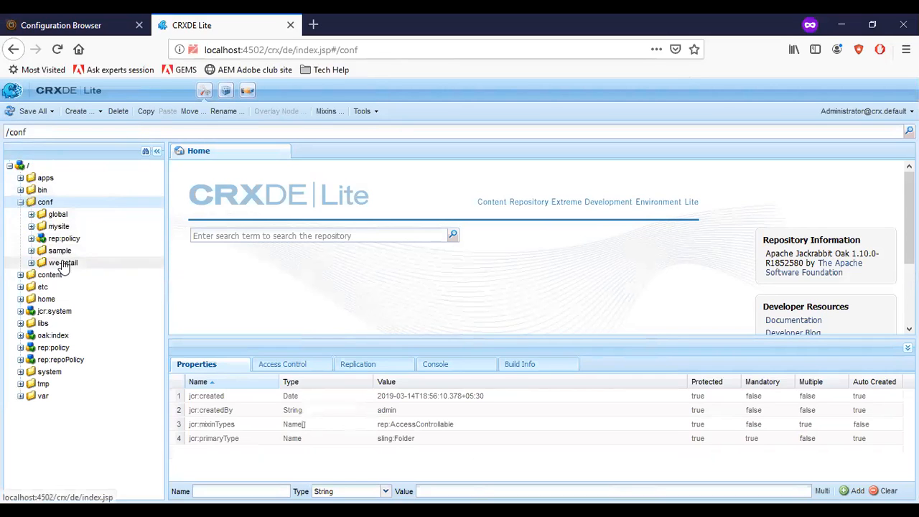
{"action": "left_click", "coordinate": [58, 226]}
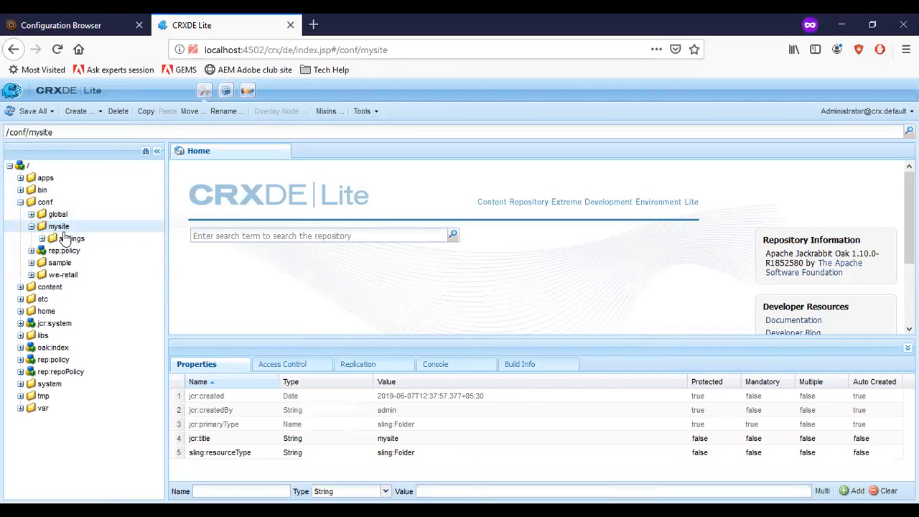
{"action": "left_click", "coordinate": [70, 238]}
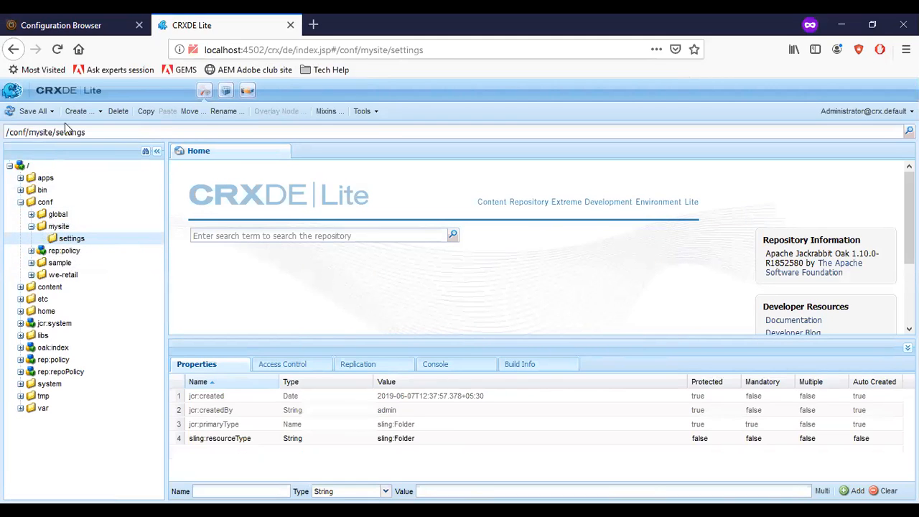
{"action": "left_click", "coordinate": [61, 25]}
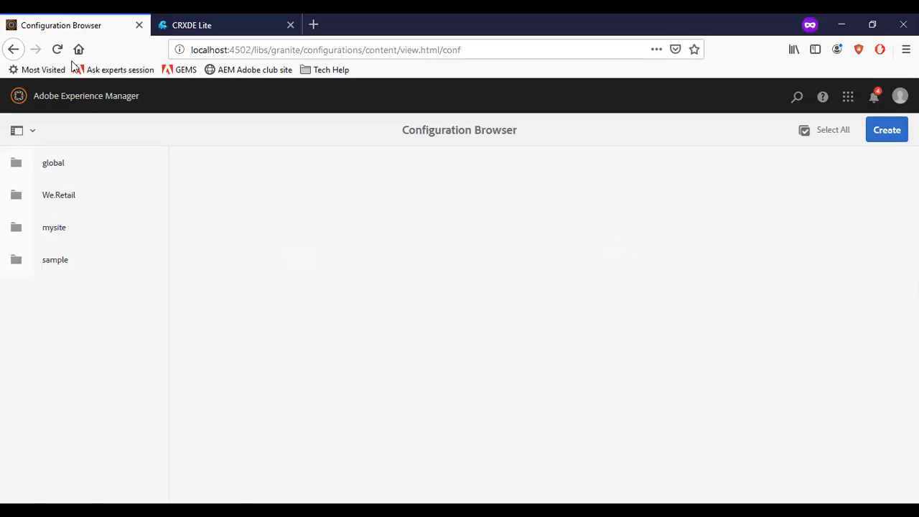
Step: Check the Content Fragment Models console for a mysite folder
{"action": "left_click", "coordinate": [18, 95]}
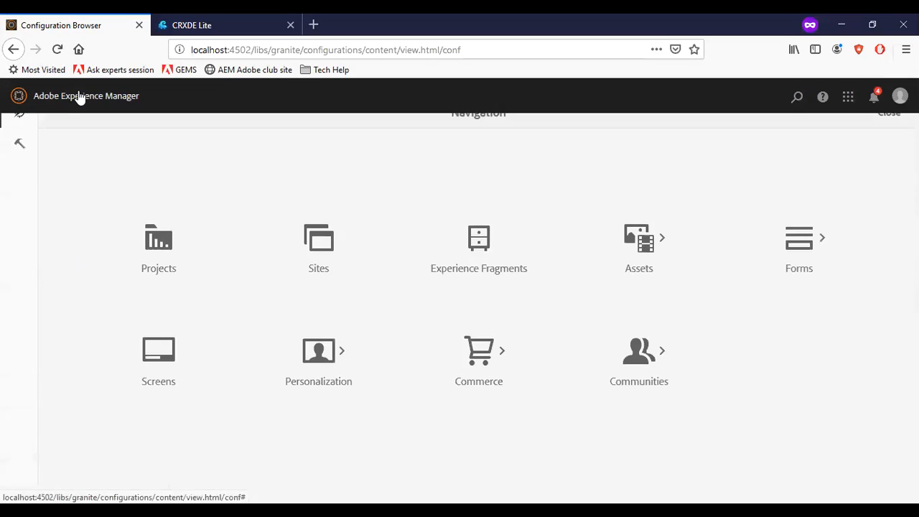
{"action": "left_click", "coordinate": [20, 162]}
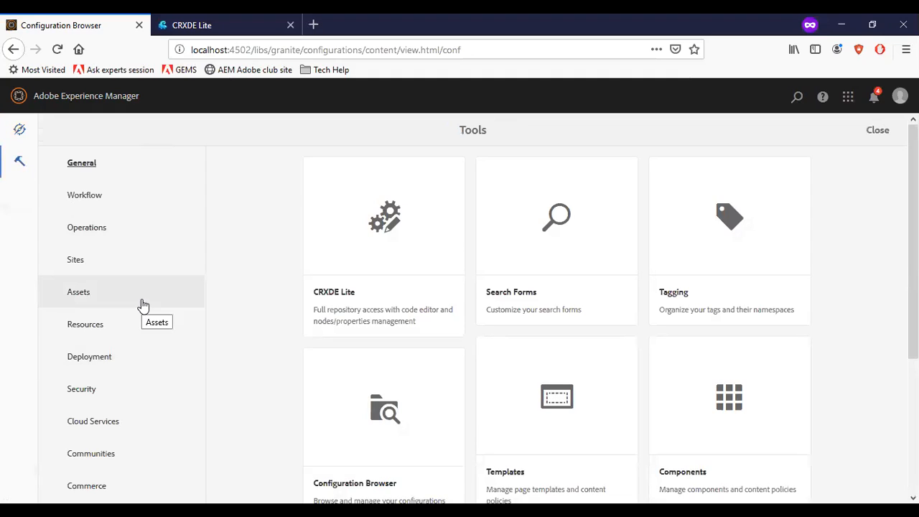
{"action": "mouse_move", "coordinate": [99, 294]}
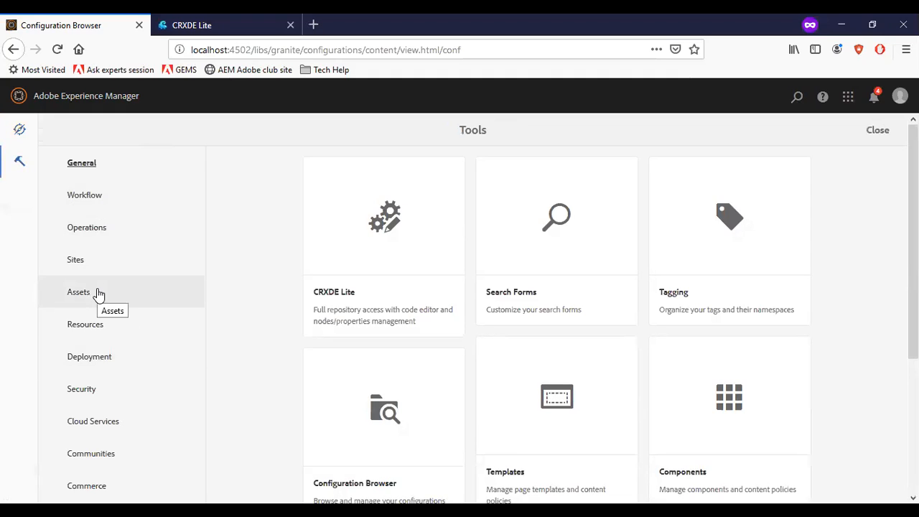
{"action": "left_click", "coordinate": [79, 291]}
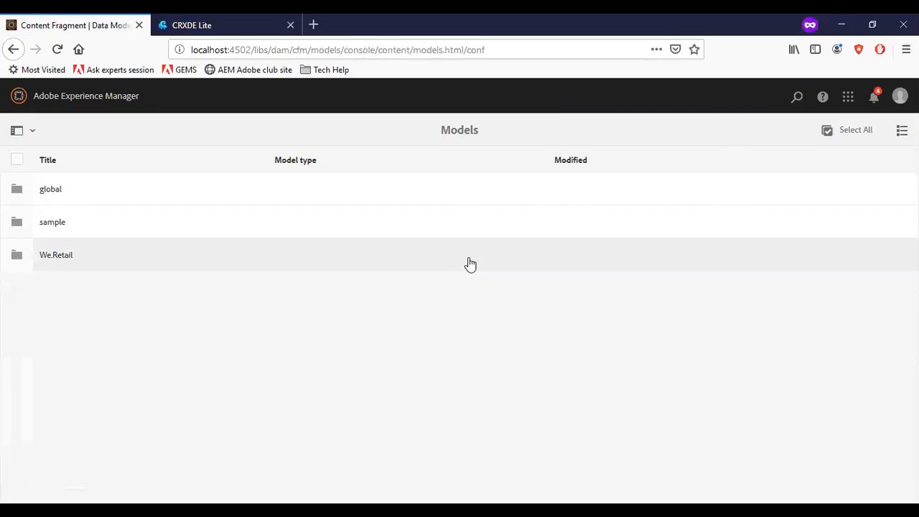
{"action": "mouse_move", "coordinate": [122, 304]}
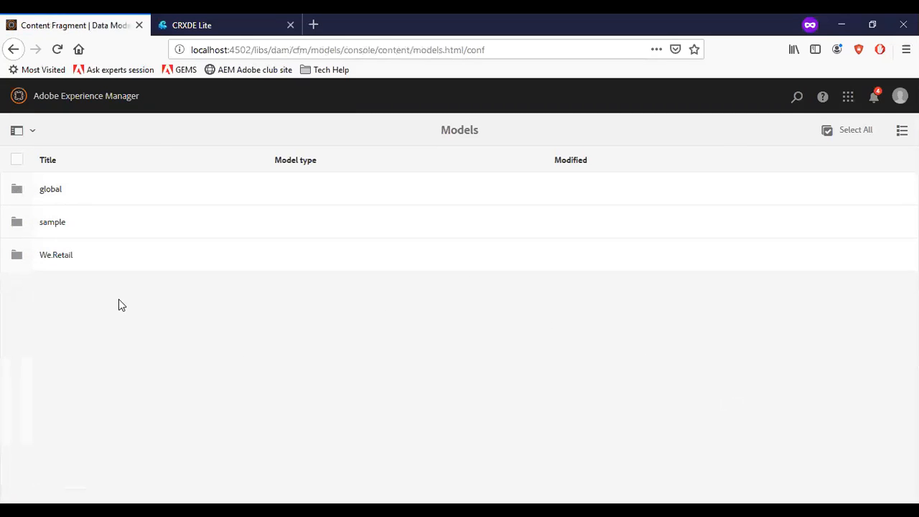
Step: Return to the Configuration Browser via Tools > General
{"action": "left_click", "coordinate": [86, 96]}
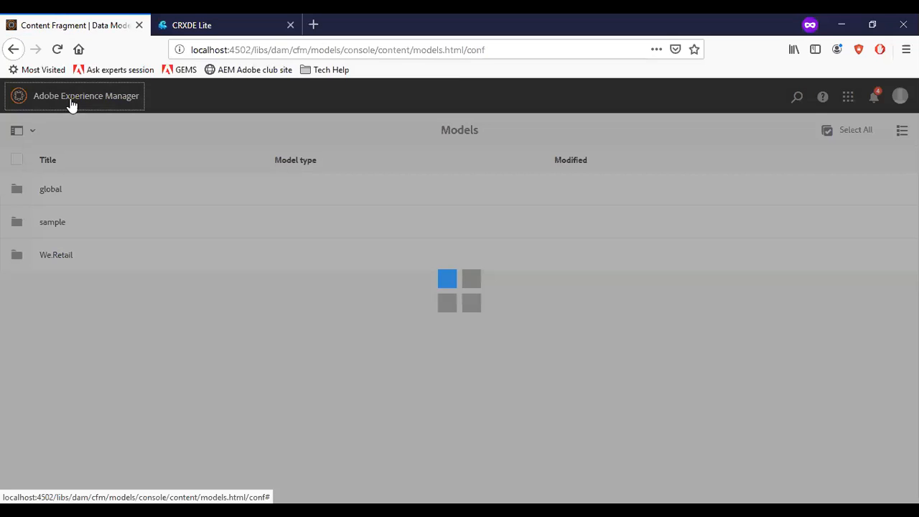
{"action": "left_click", "coordinate": [70, 96]}
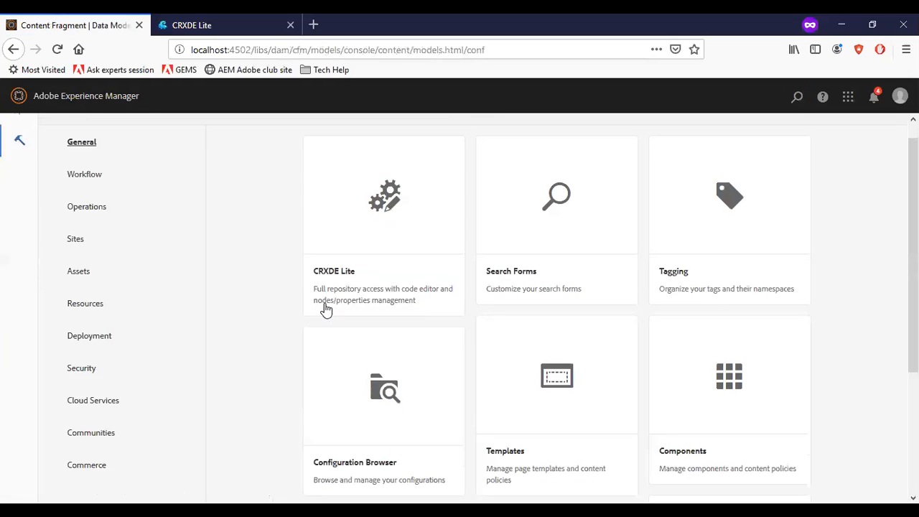
{"action": "left_click", "coordinate": [384, 386]}
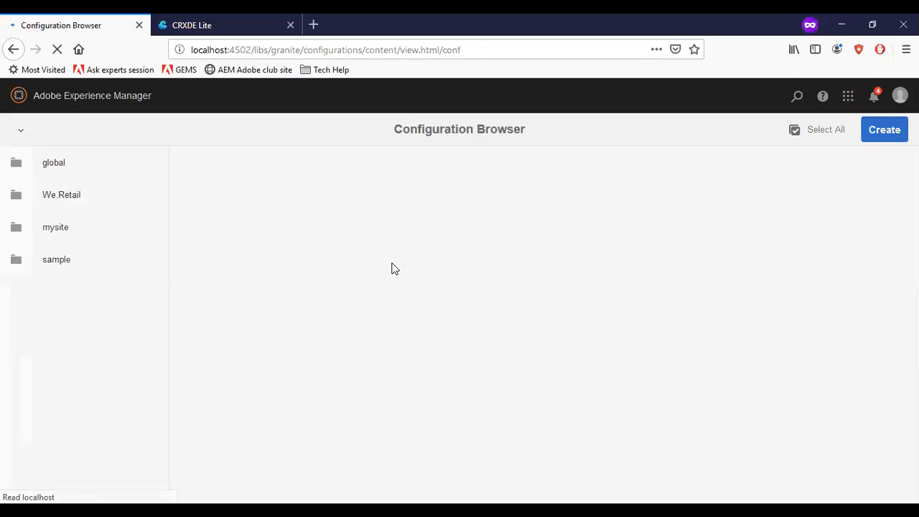
Step: Tick Content Fragment Models in mysite's properties and save
{"action": "left_click", "coordinate": [54, 227]}
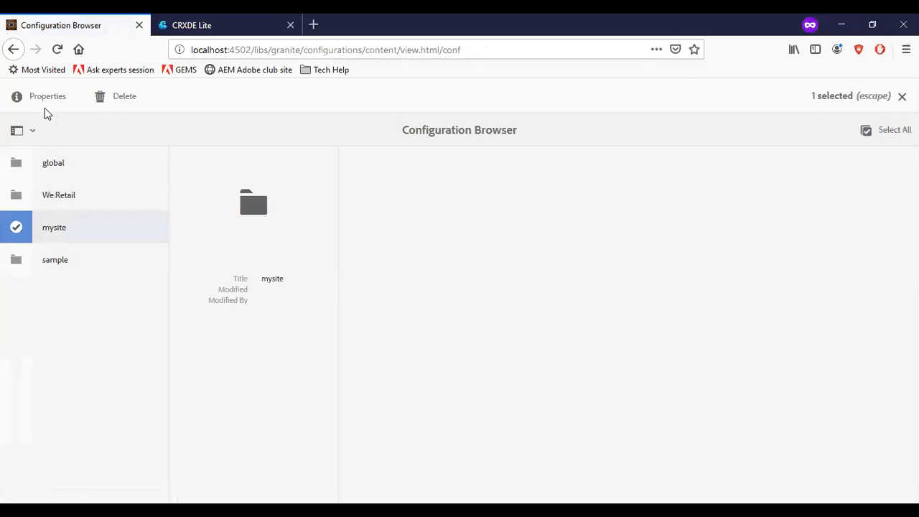
{"action": "left_click", "coordinate": [47, 95]}
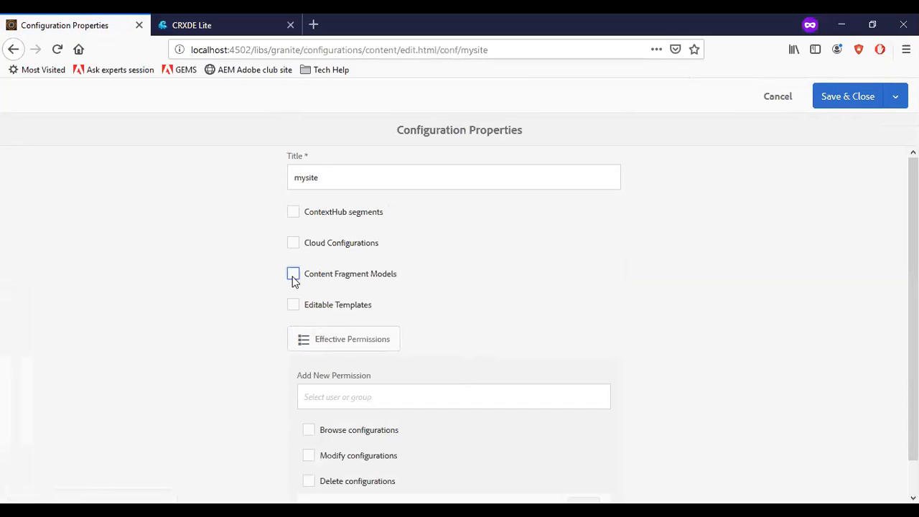
{"action": "left_click", "coordinate": [293, 273]}
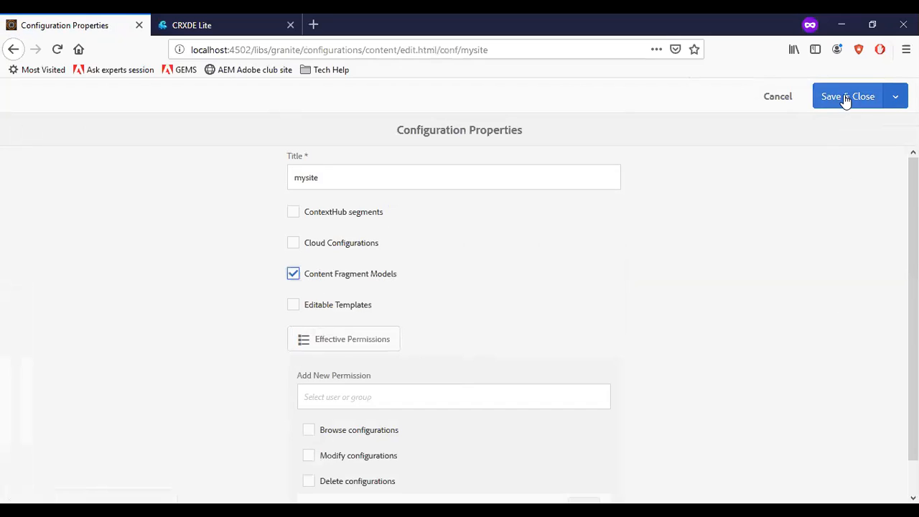
{"action": "left_click", "coordinate": [847, 96]}
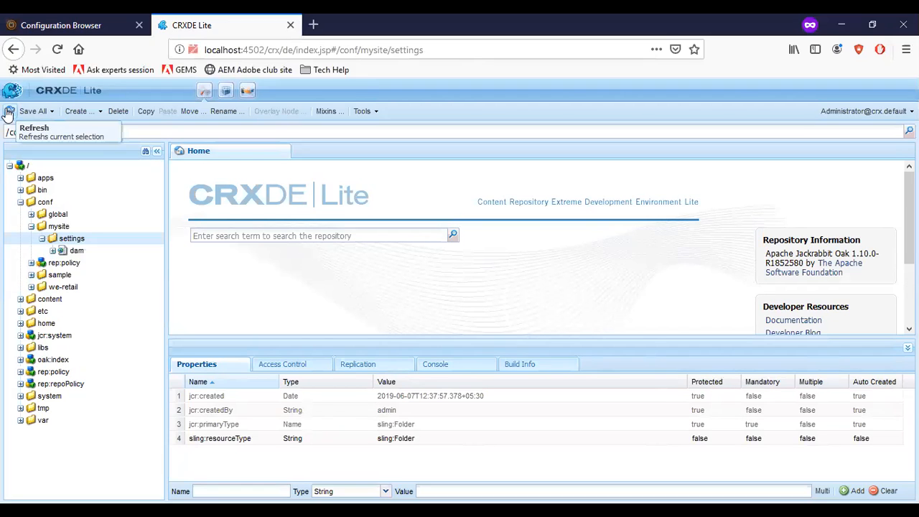
Step: Inspect the new dam > cfm > models nodes under mysite's settings, then return to the Configuration Browser
{"action": "left_click", "coordinate": [77, 250]}
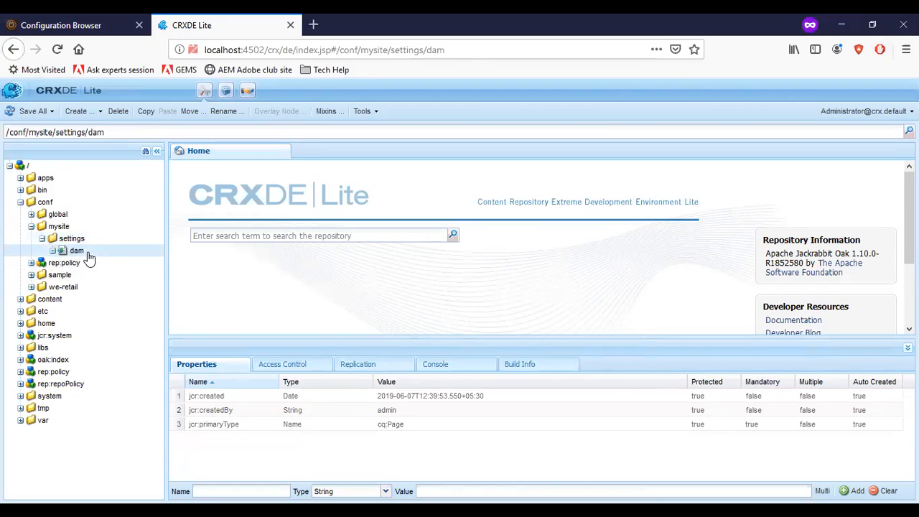
{"action": "left_click", "coordinate": [76, 250]}
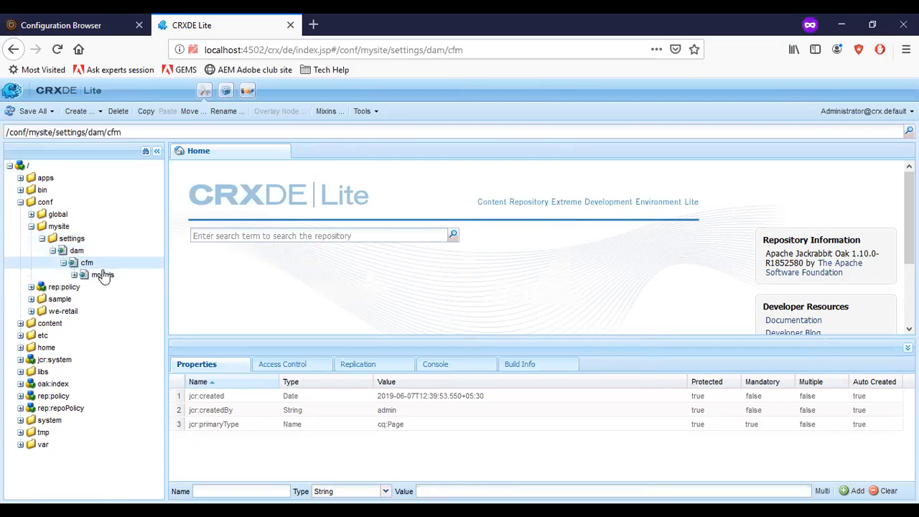
{"action": "left_click", "coordinate": [103, 274]}
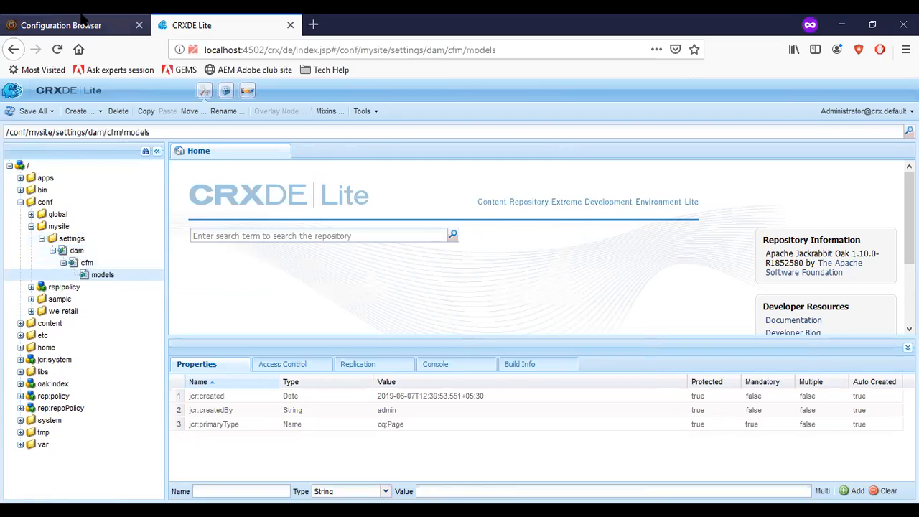
{"action": "left_click", "coordinate": [61, 25]}
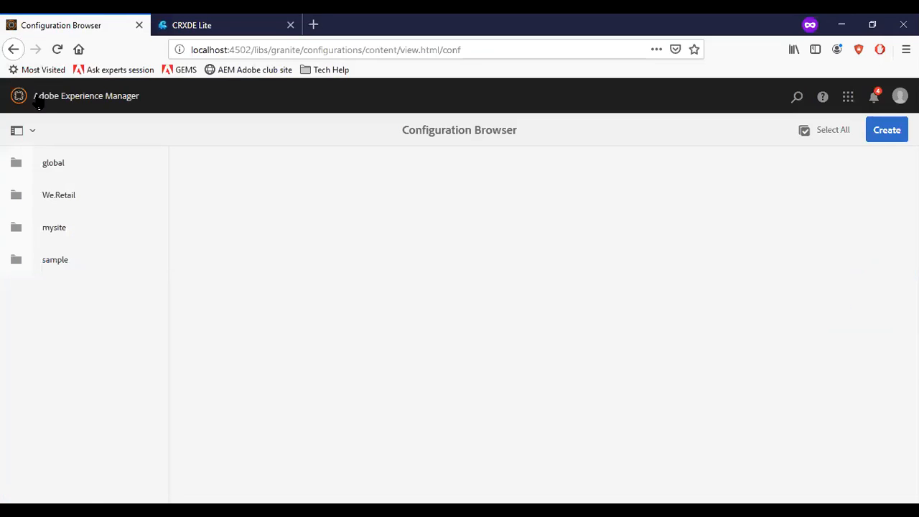
Step: Create the content fragment model 'My Model' with description 'Test Model' under mysite
{"action": "left_click", "coordinate": [20, 130]}
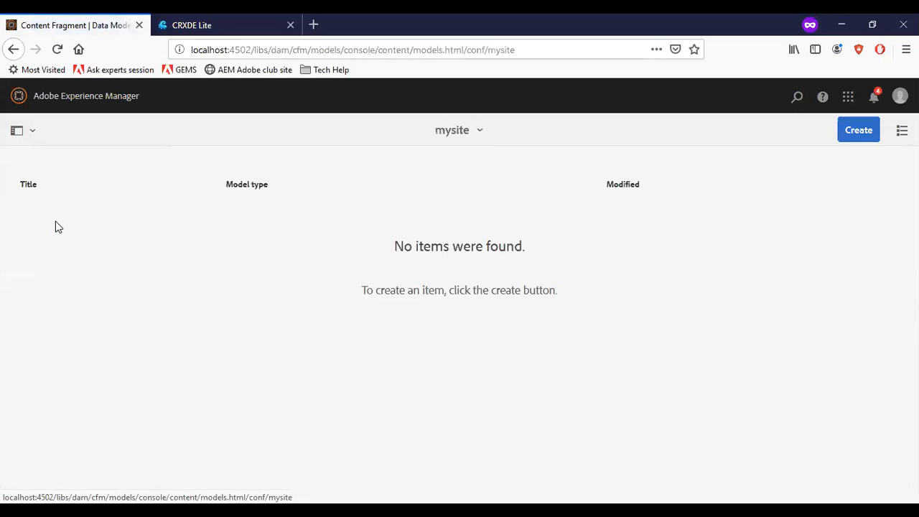
{"action": "left_click", "coordinate": [859, 130]}
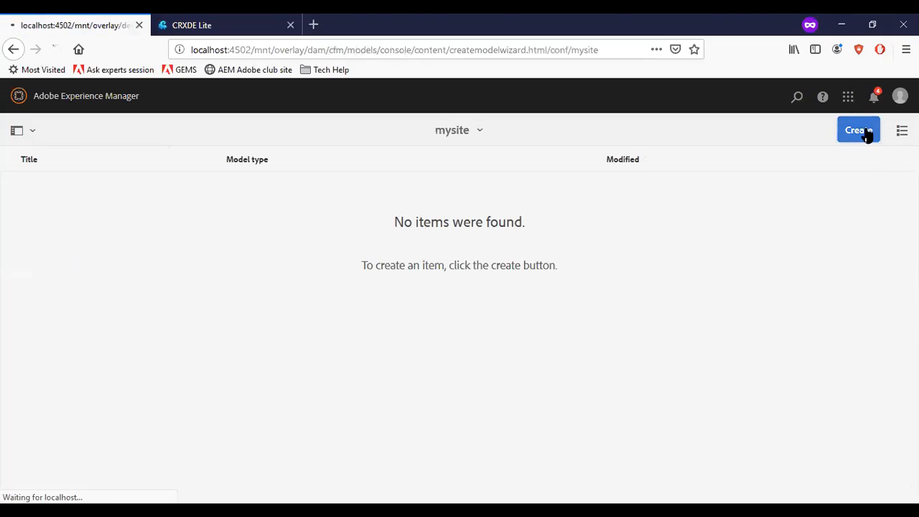
{"action": "left_click", "coordinate": [857, 130]}
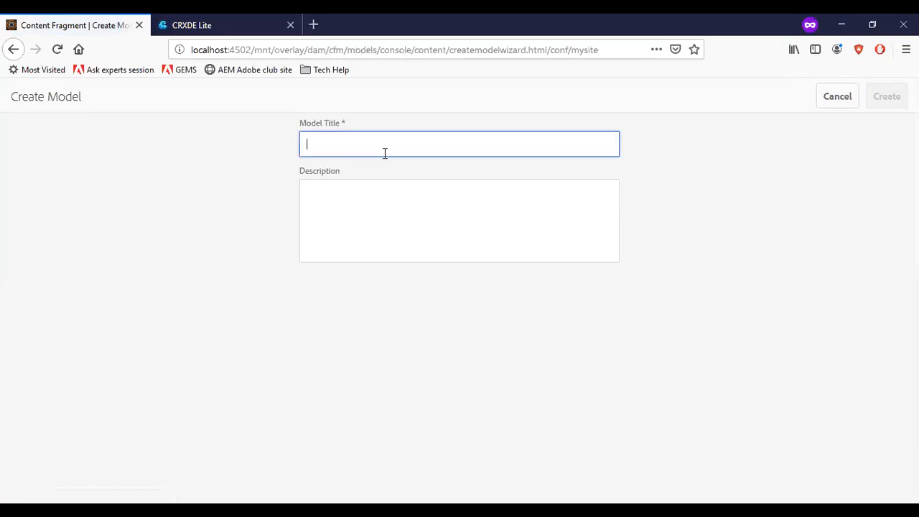
{"action": "type", "text": "My Model"}
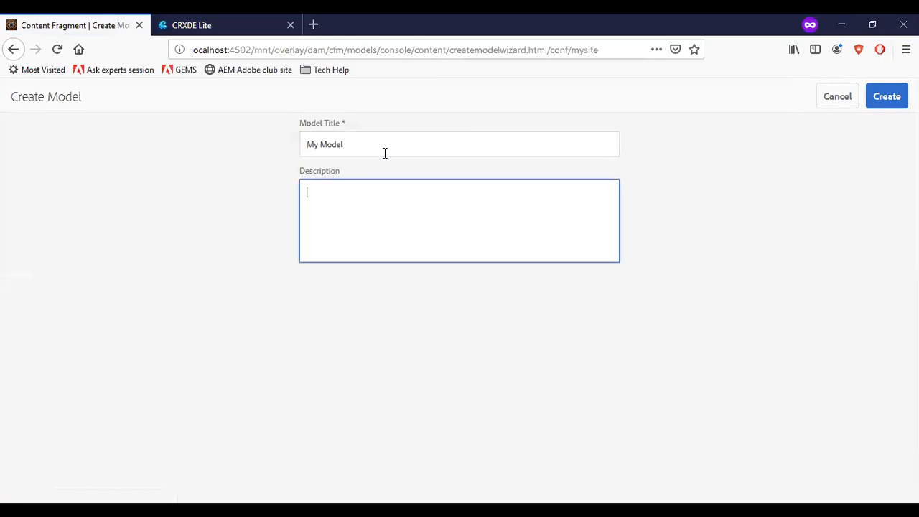
{"action": "type", "text": "Test M"}
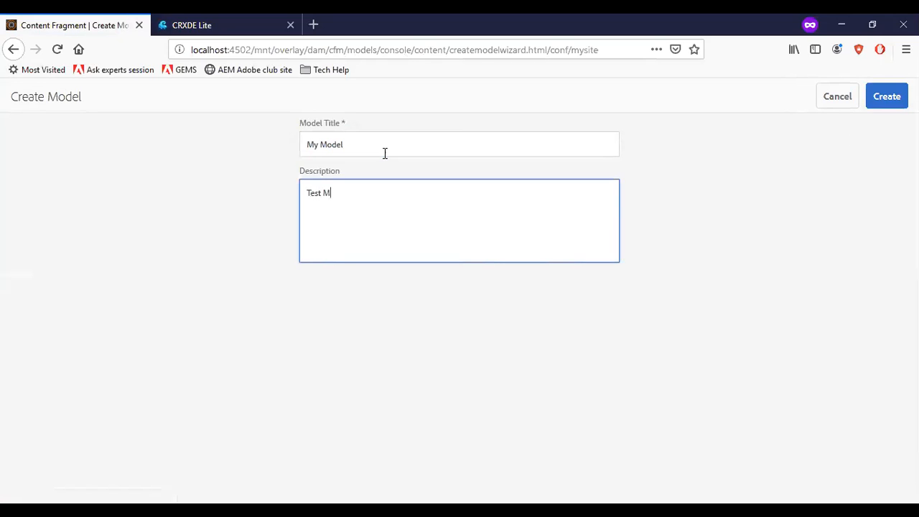
{"action": "type", "text": "odel"}
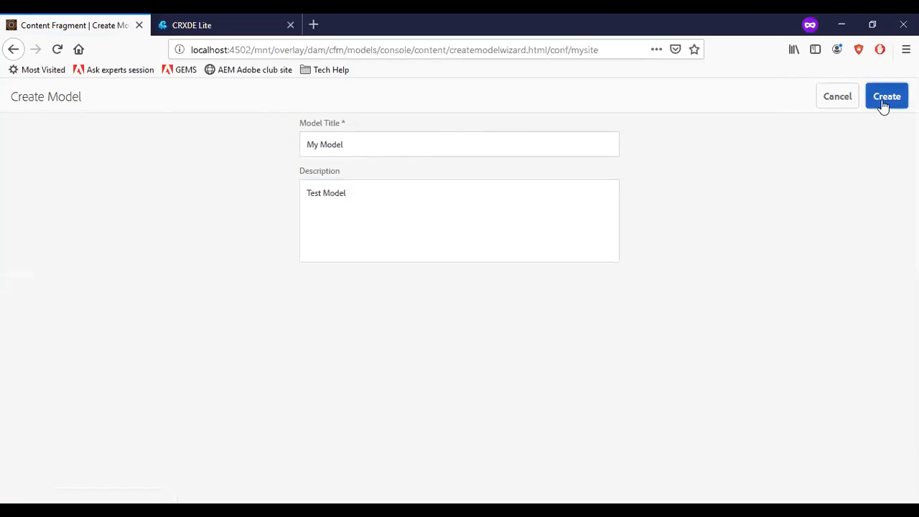
{"action": "left_click", "coordinate": [886, 95]}
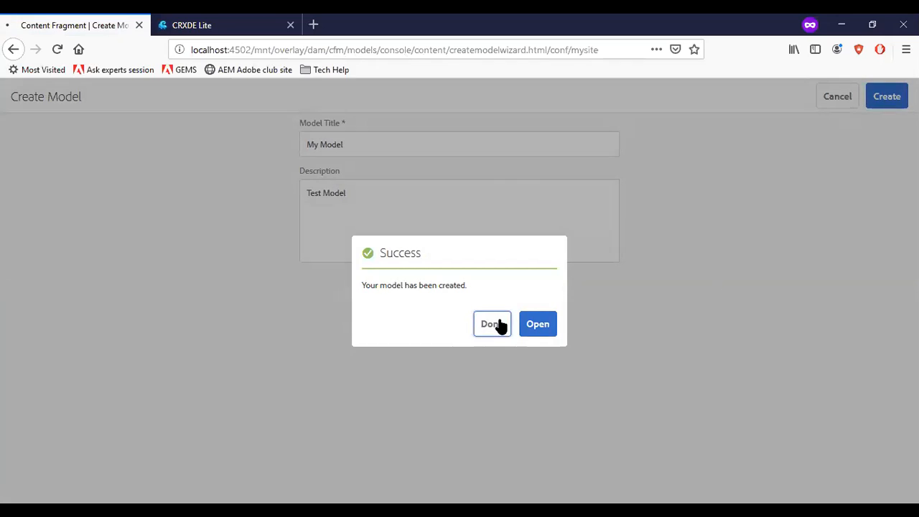
{"action": "left_click", "coordinate": [491, 323]}
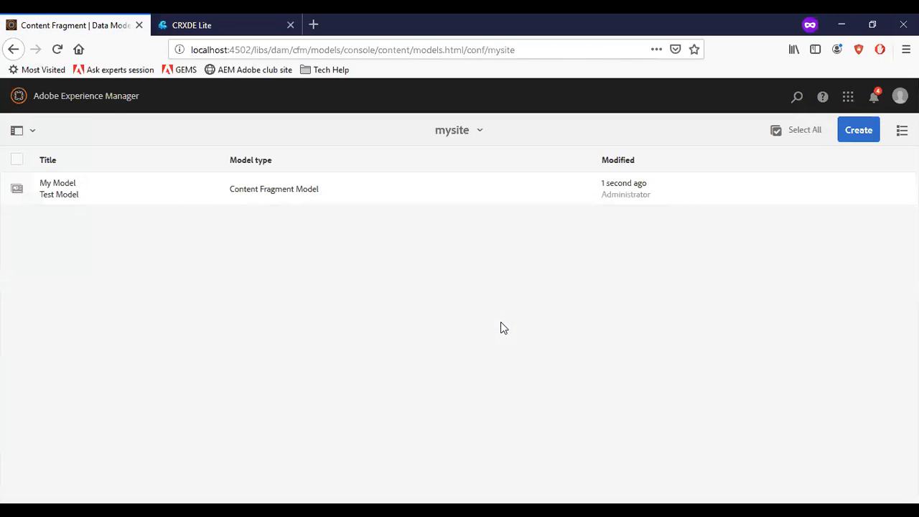
{"action": "mouse_move", "coordinate": [85, 95]}
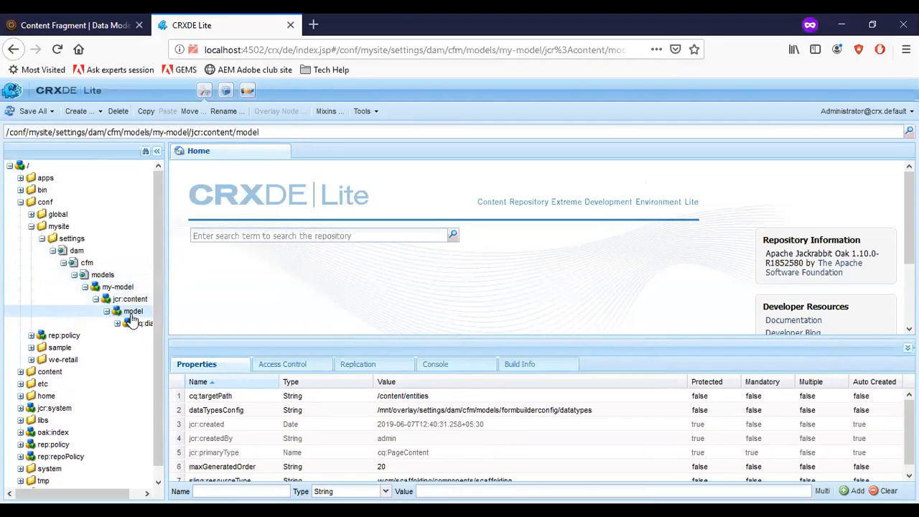
Step: Expand my-model's node tree in CRXDE Lite down to the cq:dialog content items
{"action": "left_click", "coordinate": [143, 323]}
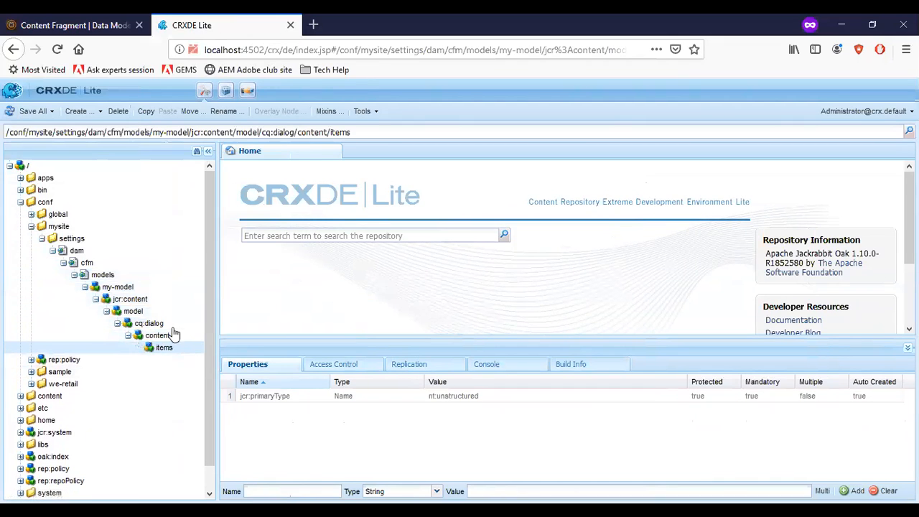
{"action": "left_click", "coordinate": [135, 299]}
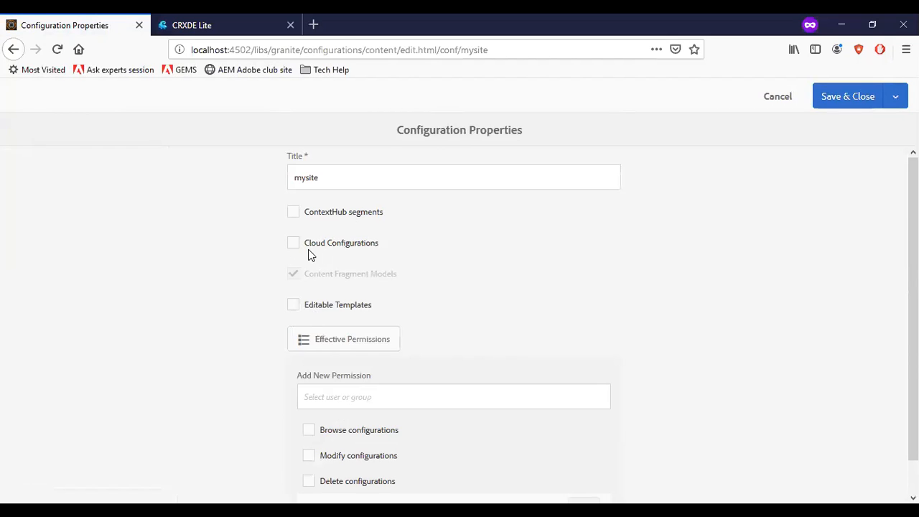
{"action": "mouse_move", "coordinate": [372, 292]}
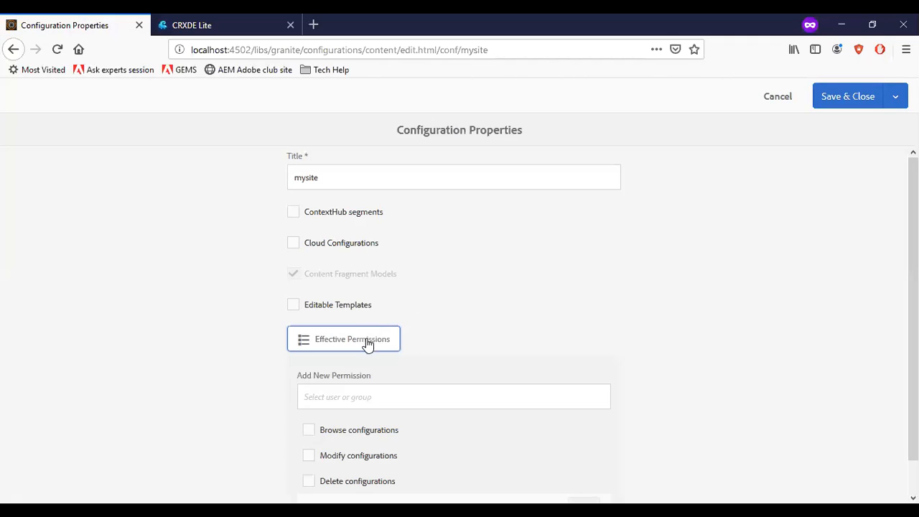
Step: Review the Effective Permissions list for the mysite configuration
{"action": "left_click", "coordinate": [352, 338]}
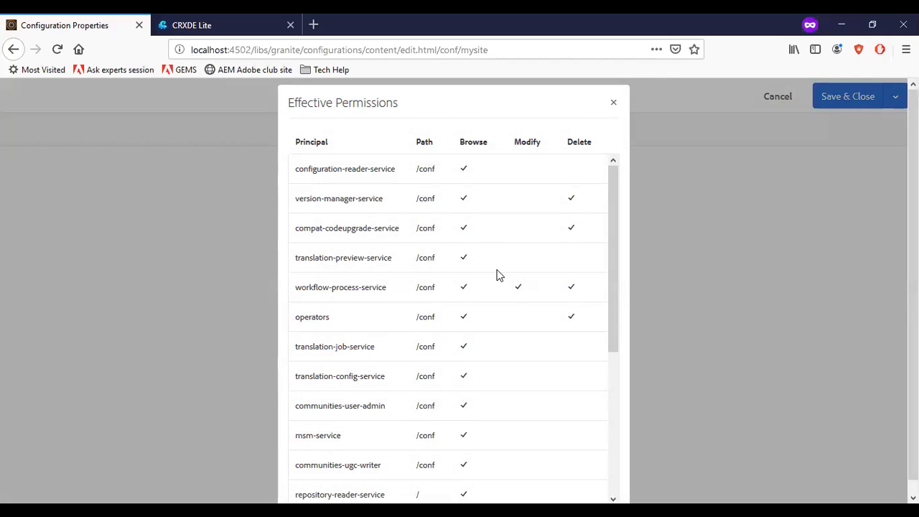
{"action": "mouse_move", "coordinate": [580, 168]}
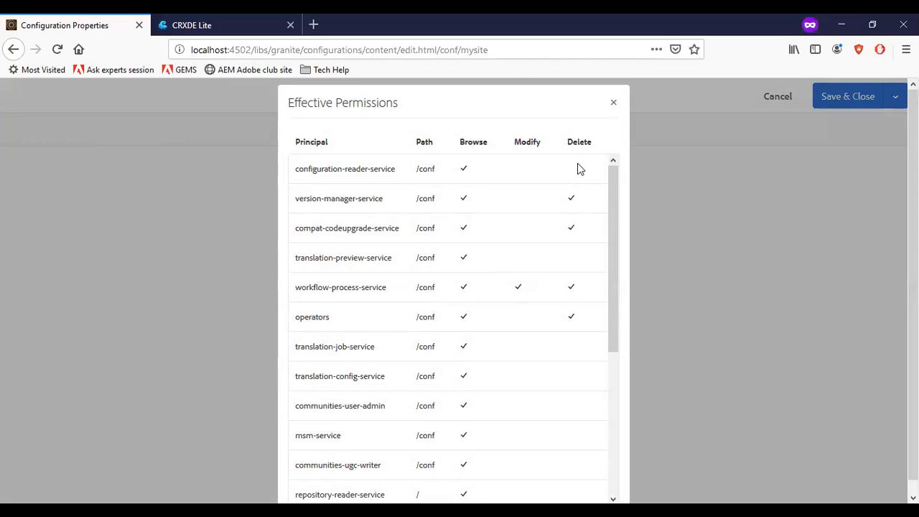
{"action": "mouse_move", "coordinate": [589, 132]}
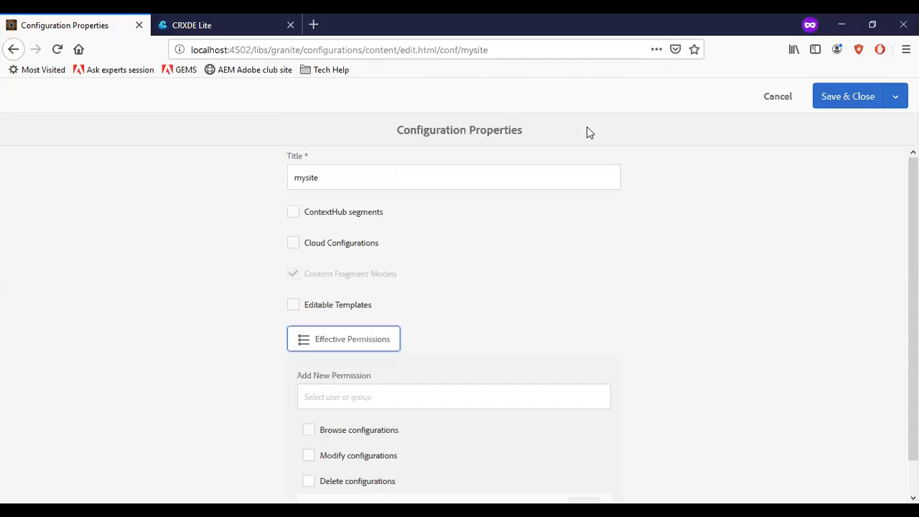
{"action": "scroll", "scroll_direction": "down", "scroll_amount": 3}
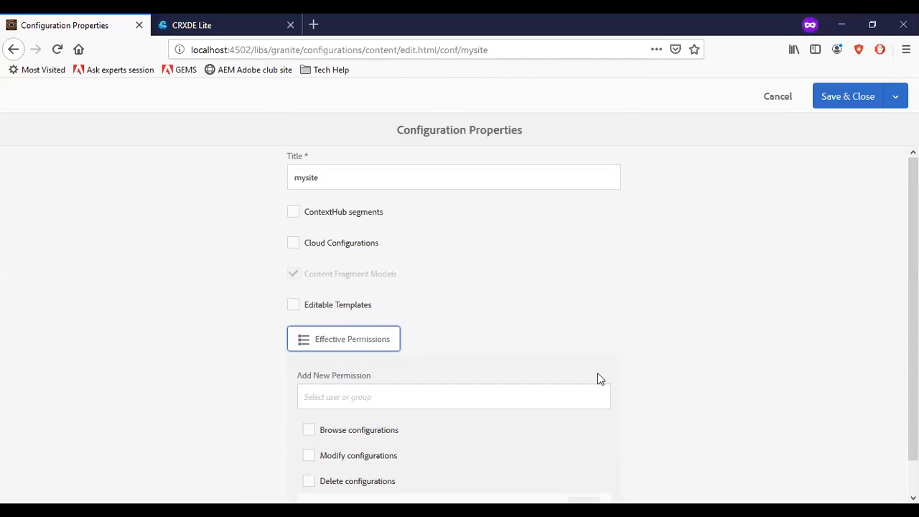
{"action": "left_click", "coordinate": [777, 96]}
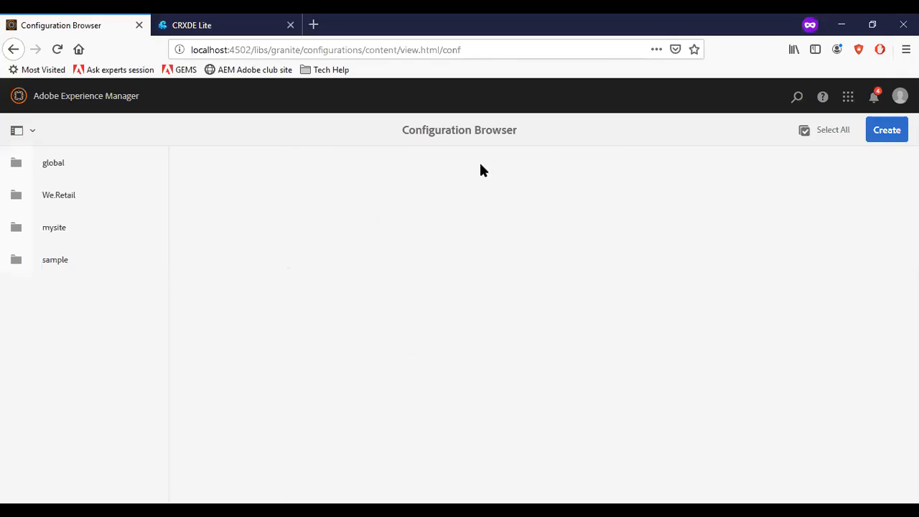
{"action": "left_click", "coordinate": [54, 226]}
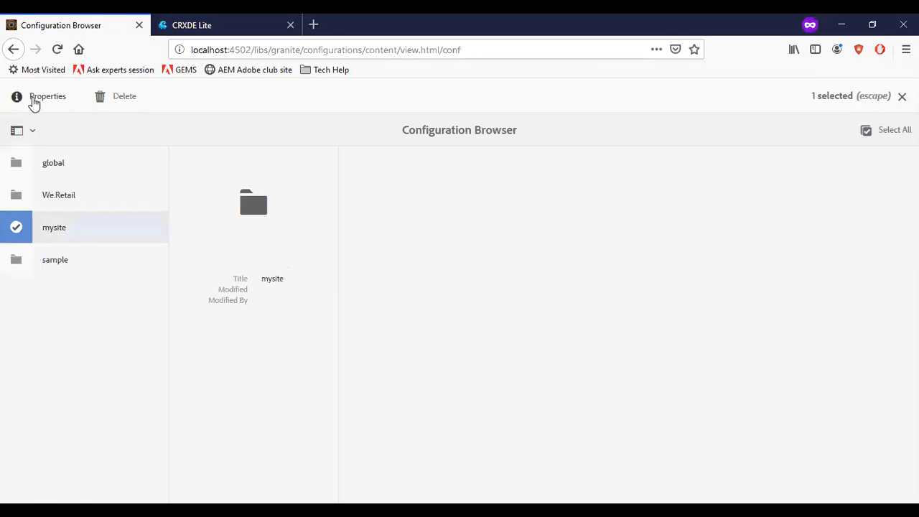
{"action": "left_click", "coordinate": [47, 96]}
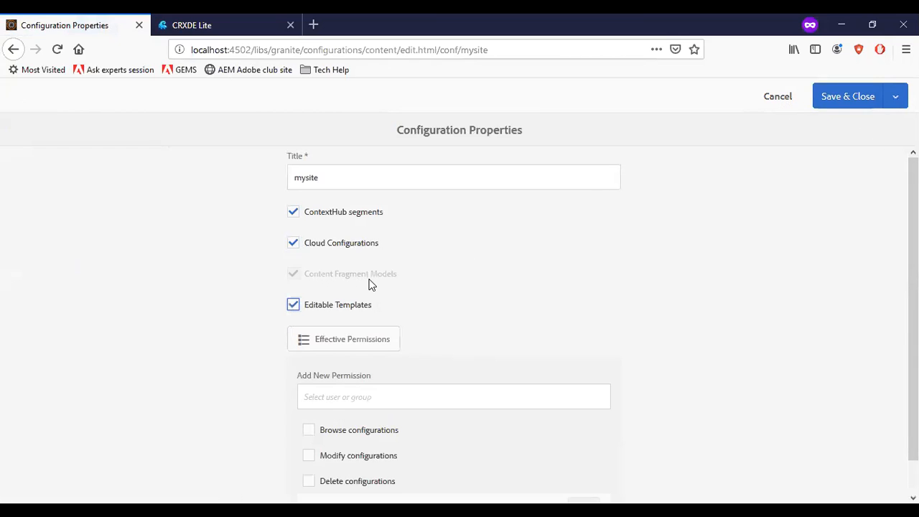
{"action": "mouse_move", "coordinate": [778, 96]}
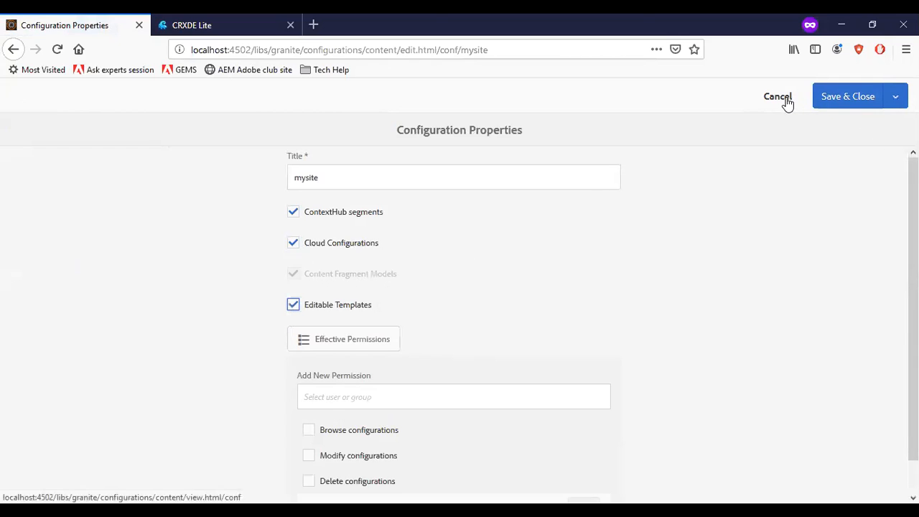
{"action": "left_click", "coordinate": [778, 96]}
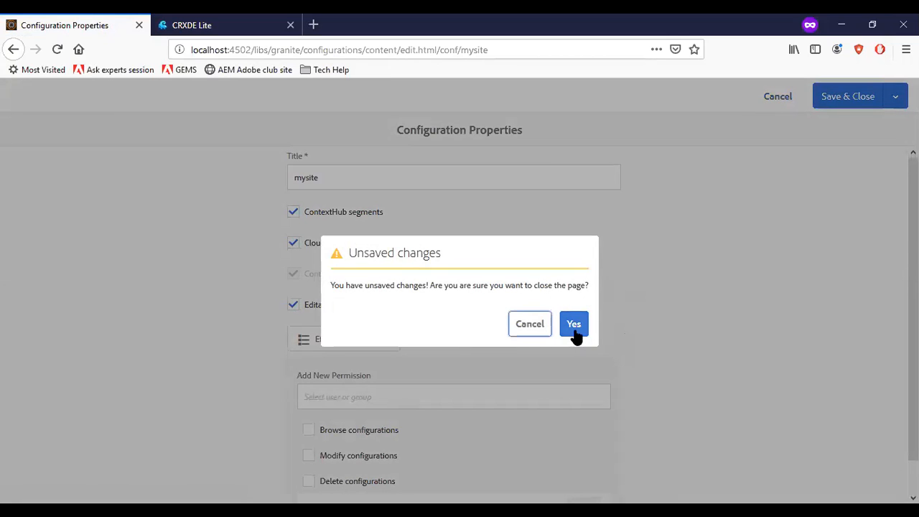
{"action": "left_click", "coordinate": [574, 324]}
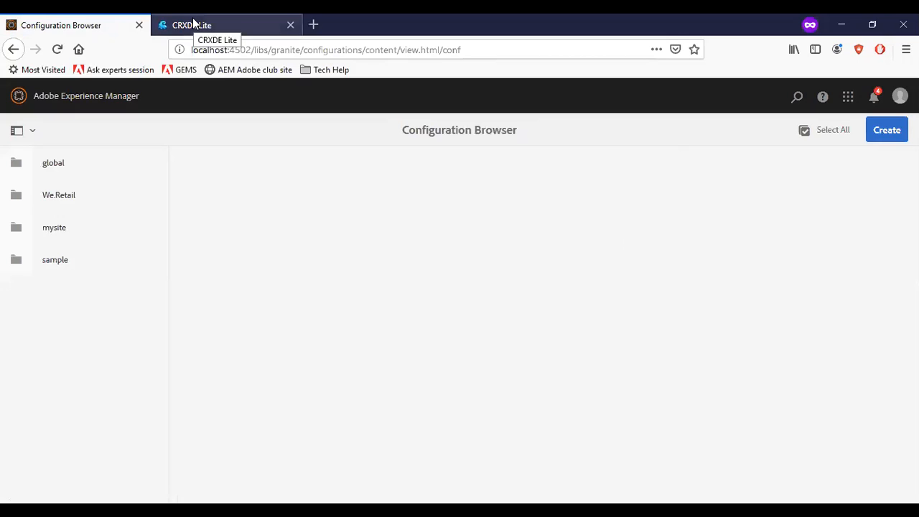
Step: Delete the models node under mysite's dam/cfm in CRXDE Lite, then return to the Configuration Browser
{"action": "left_click", "coordinate": [191, 25]}
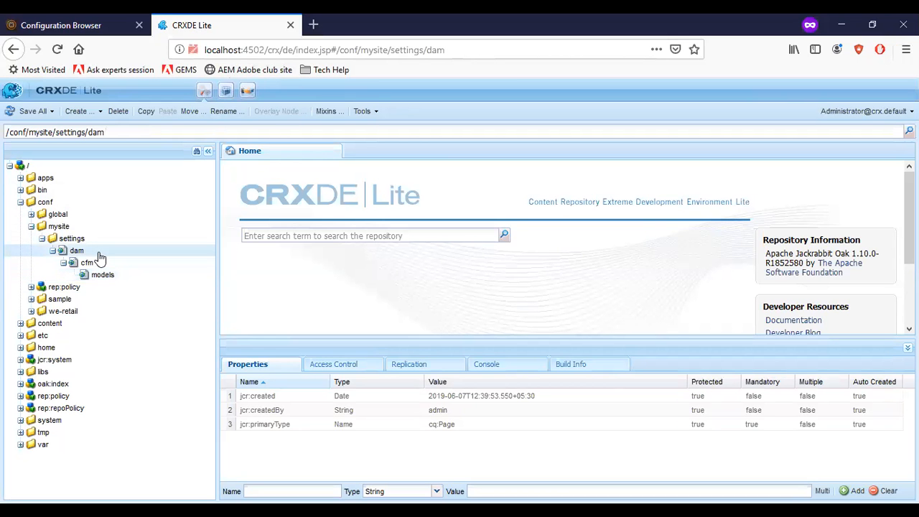
{"action": "left_click", "coordinate": [86, 262]}
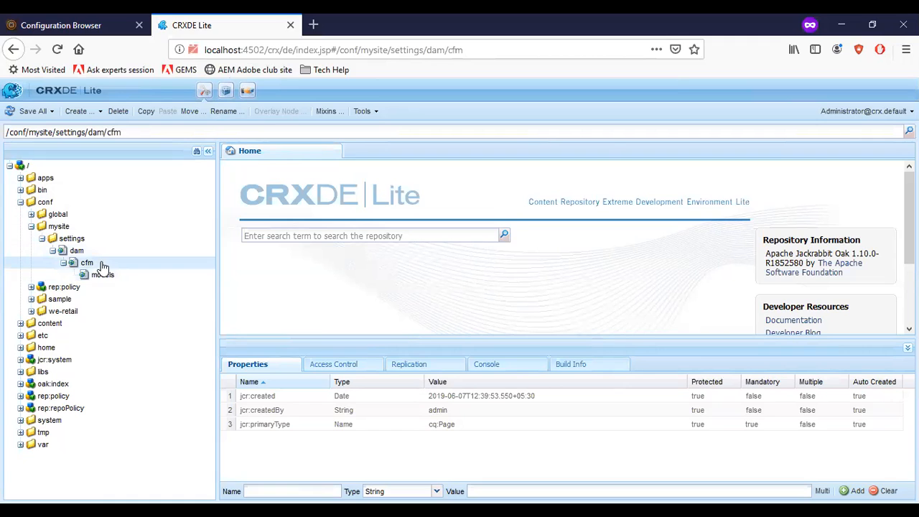
{"action": "right_click", "coordinate": [102, 274]}
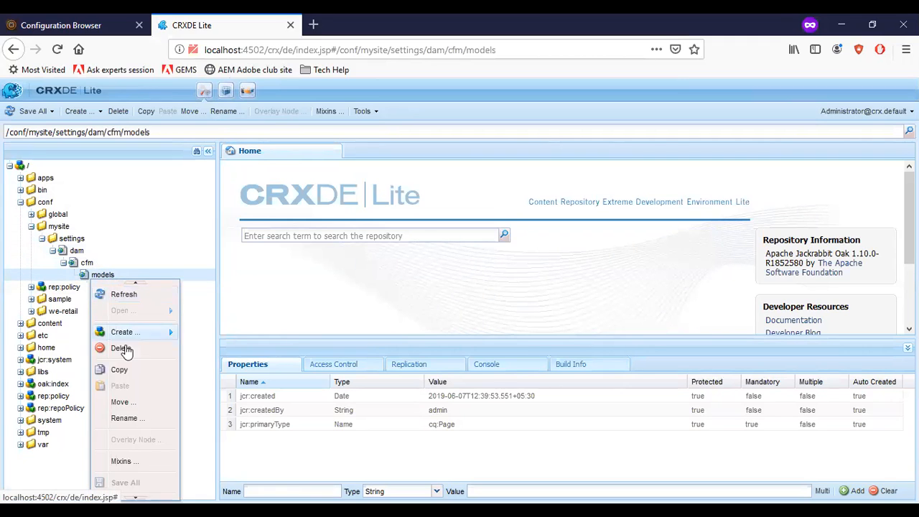
{"action": "left_click", "coordinate": [121, 348]}
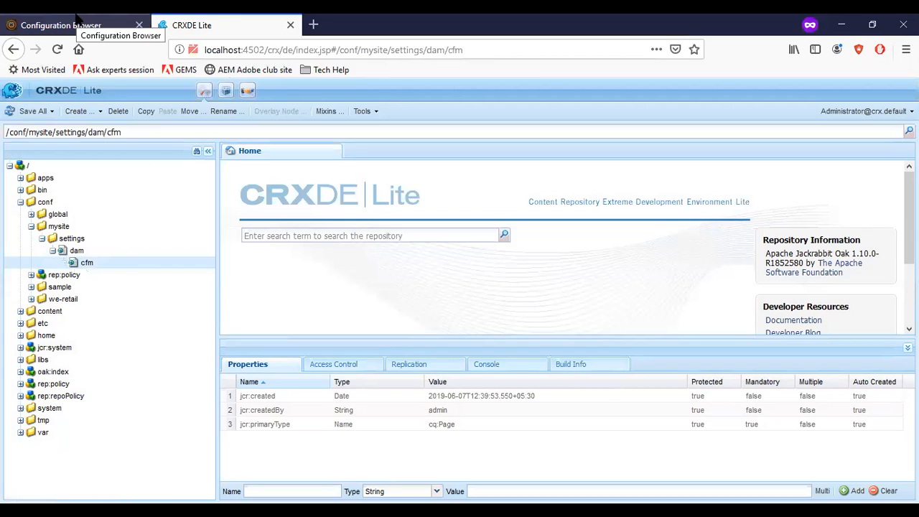
{"action": "left_click", "coordinate": [61, 25]}
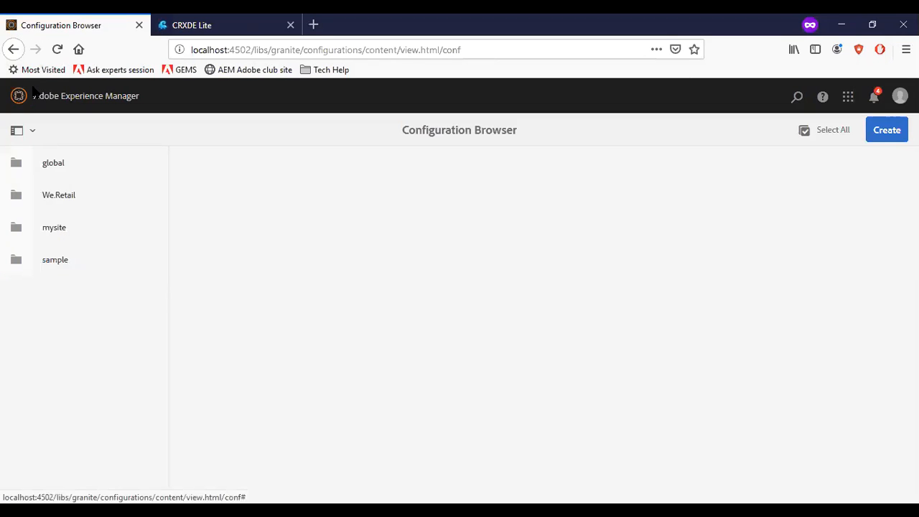
Step: Open mysite's configuration properties and tick the re-enabled Content Fragment Models checkbox
{"action": "left_click", "coordinate": [18, 130]}
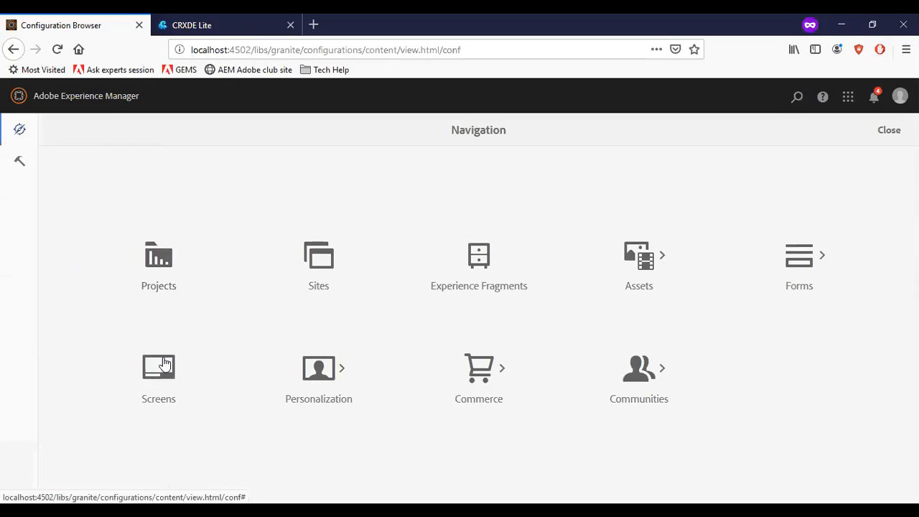
{"action": "left_click", "coordinate": [888, 130]}
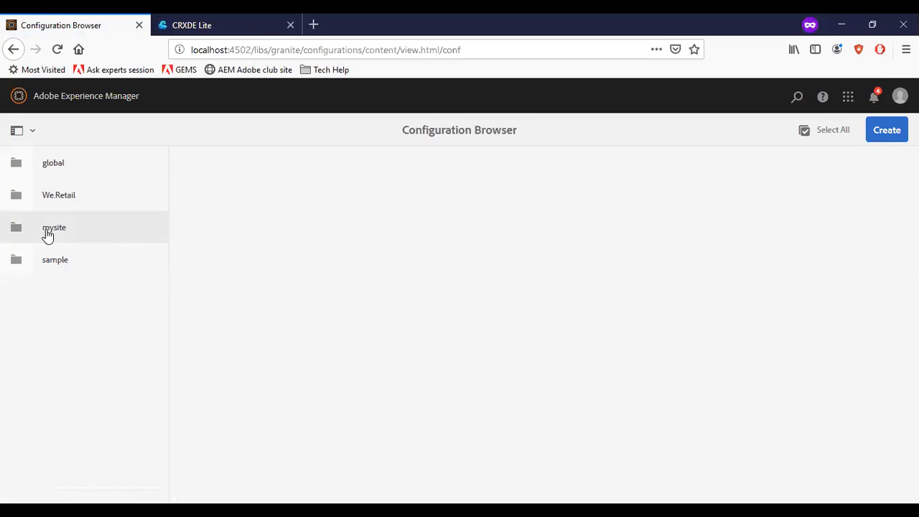
{"action": "double_click", "coordinate": [54, 226]}
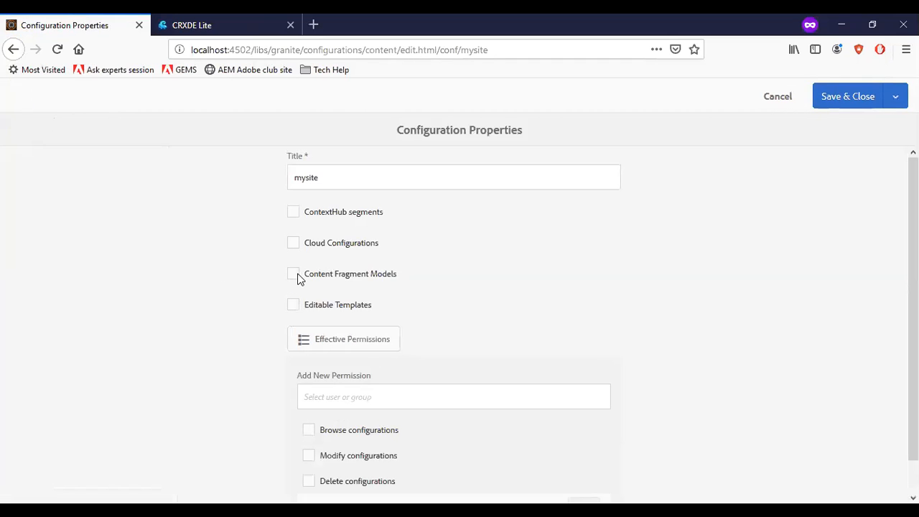
{"action": "left_click", "coordinate": [293, 273]}
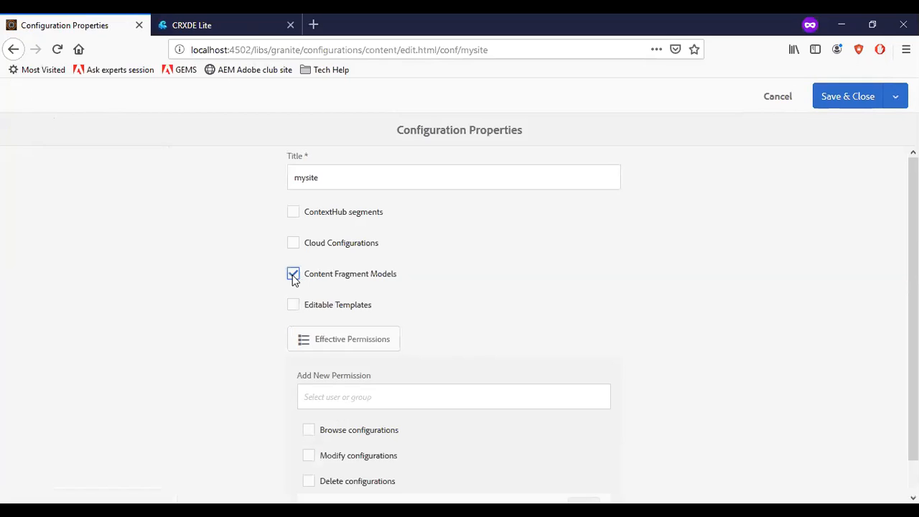
{"action": "left_click", "coordinate": [293, 274]}
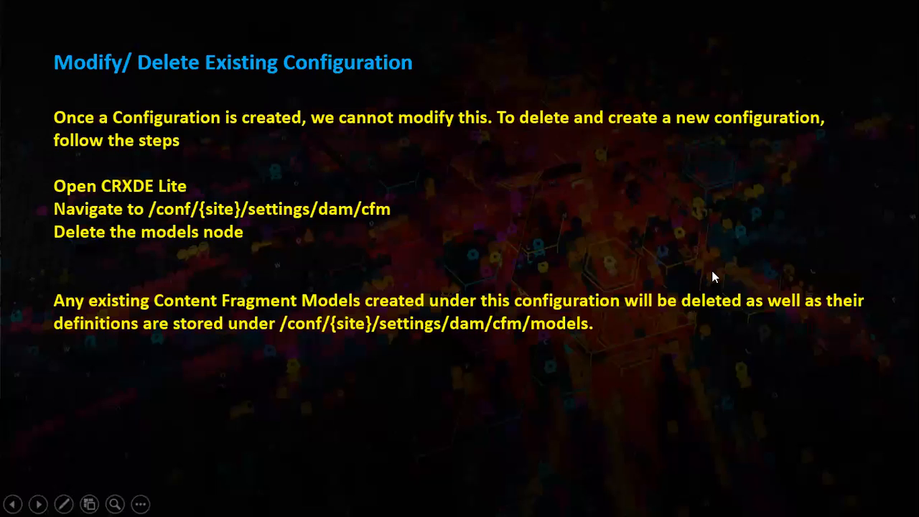
Step: Advance the slideshow to the closing 'What you may do' slide
{"action": "left_click", "coordinate": [38, 503]}
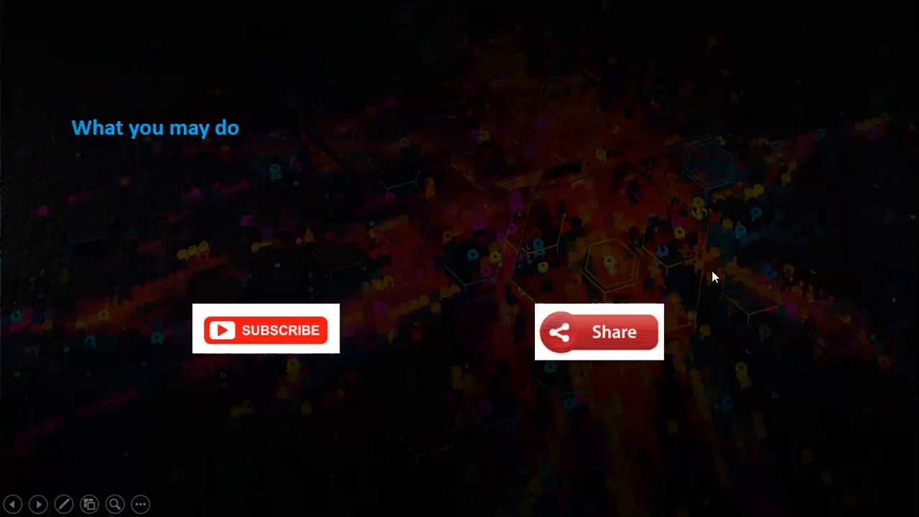